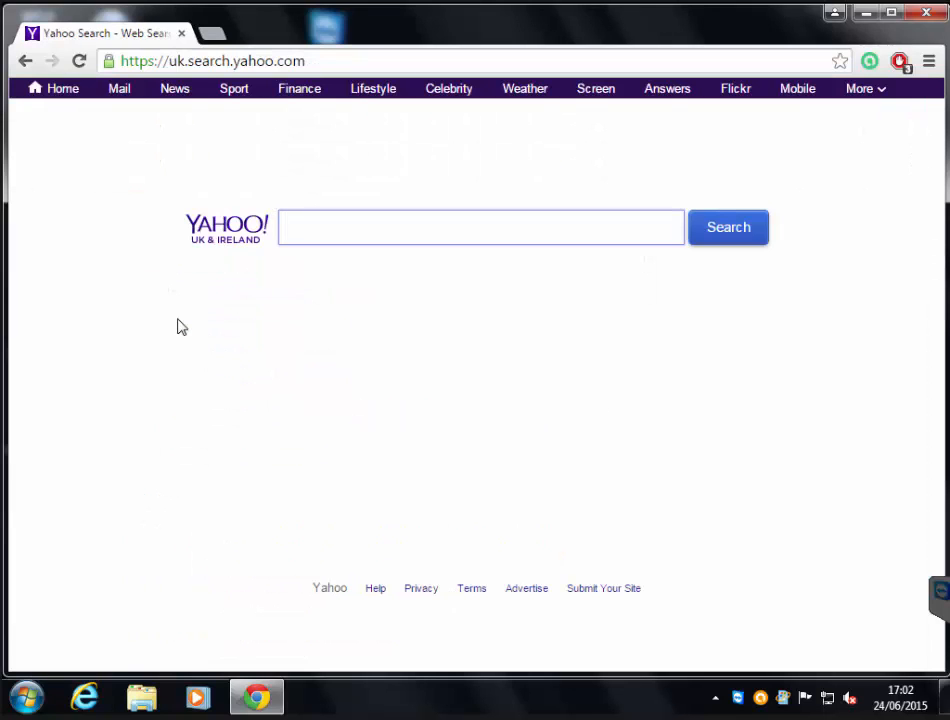
pyautogui.moveTo(564, 114)
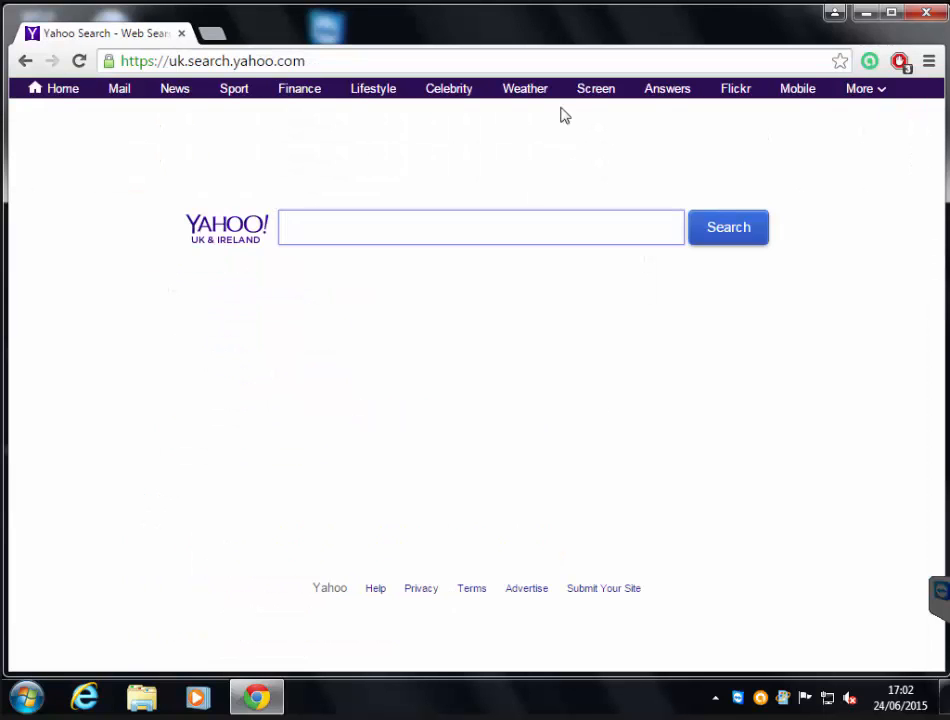
# Open Chrome's Settings page from the main menu
pyautogui.click(928, 60)
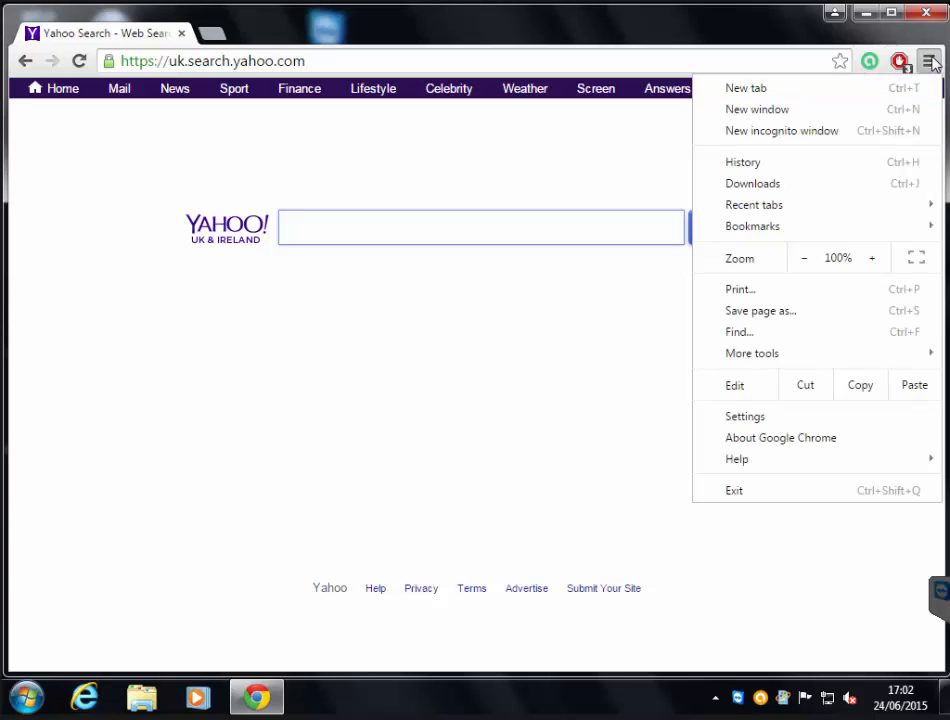
pyautogui.moveTo(770, 416)
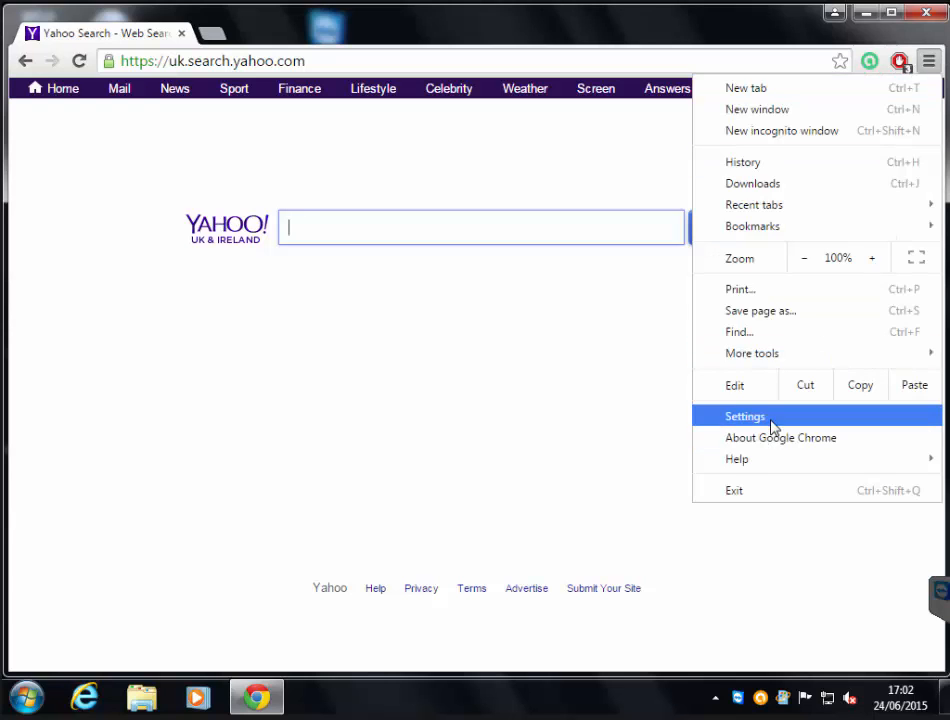
pyautogui.click(744, 416)
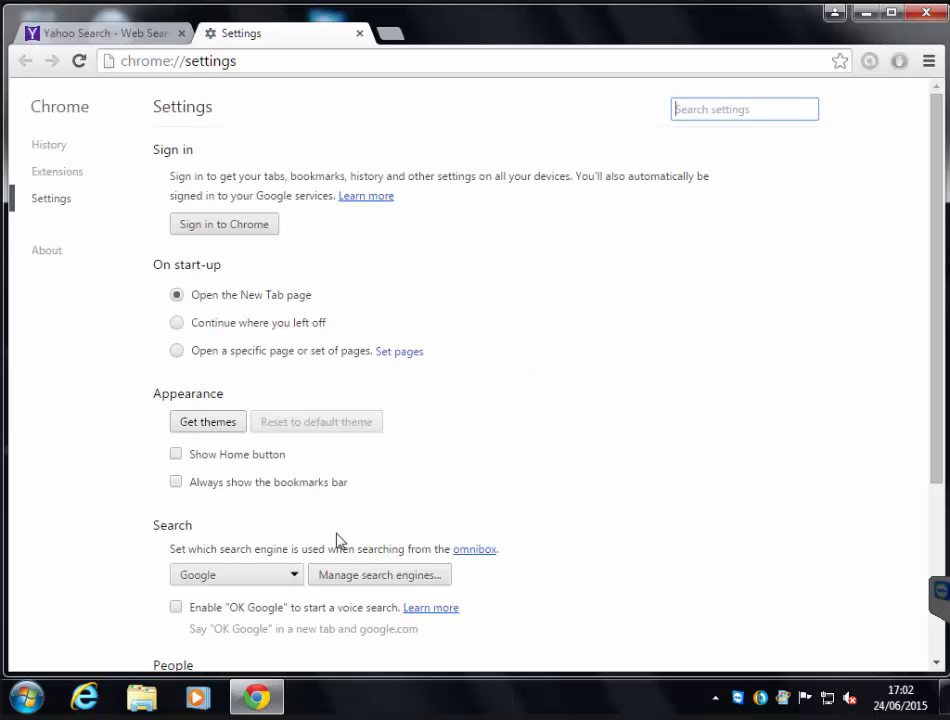
# Delete Yahoo, Bing and Ask Jeeves so only Google remains as search engine
pyautogui.click(378, 574)
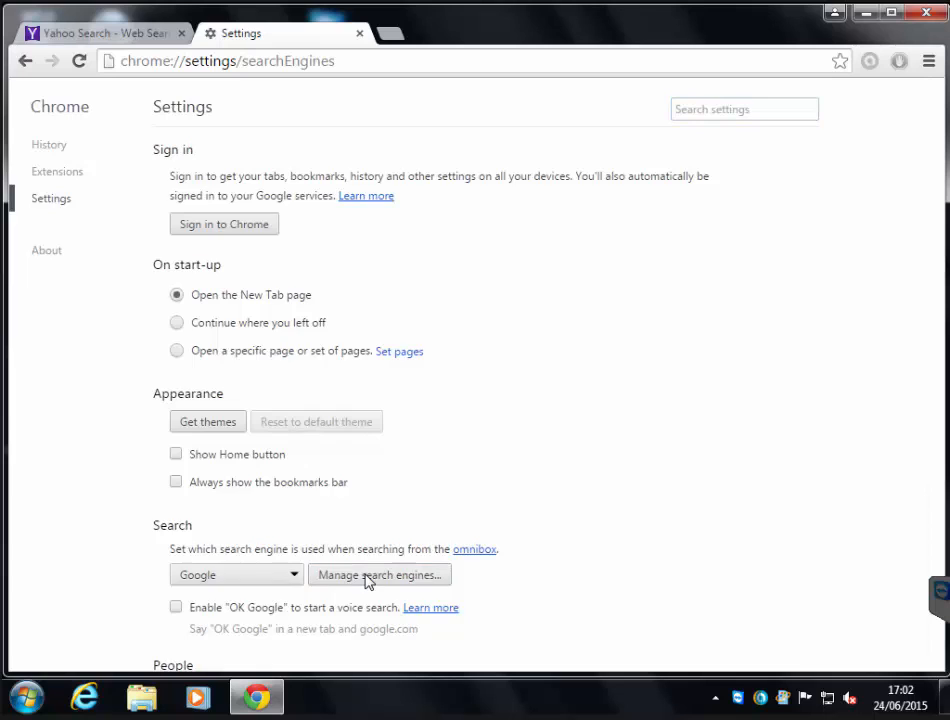
pyautogui.click(380, 574)
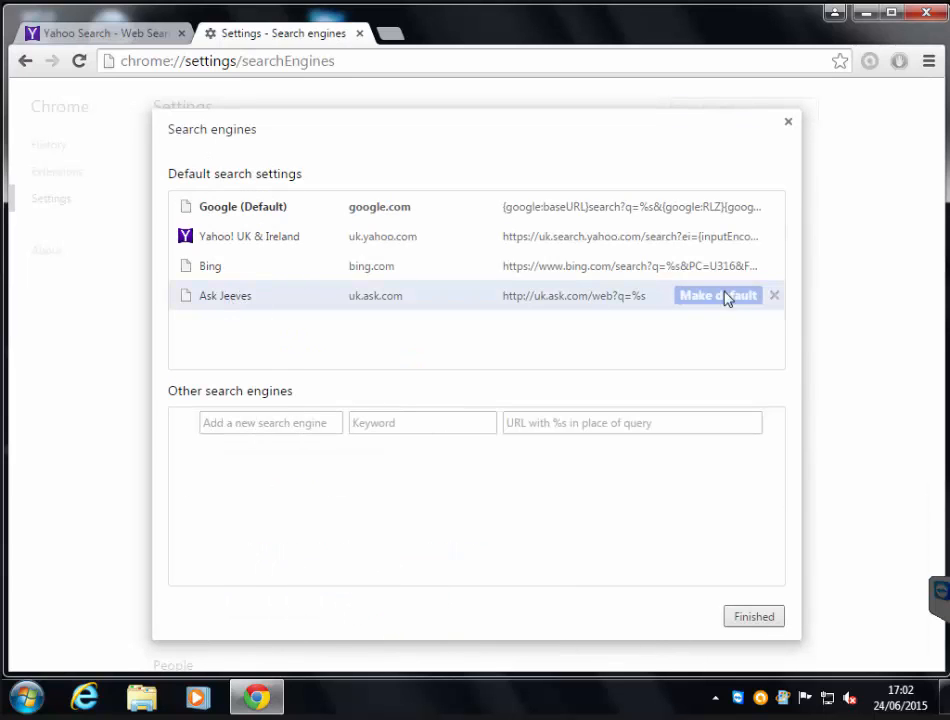
pyautogui.click(772, 296)
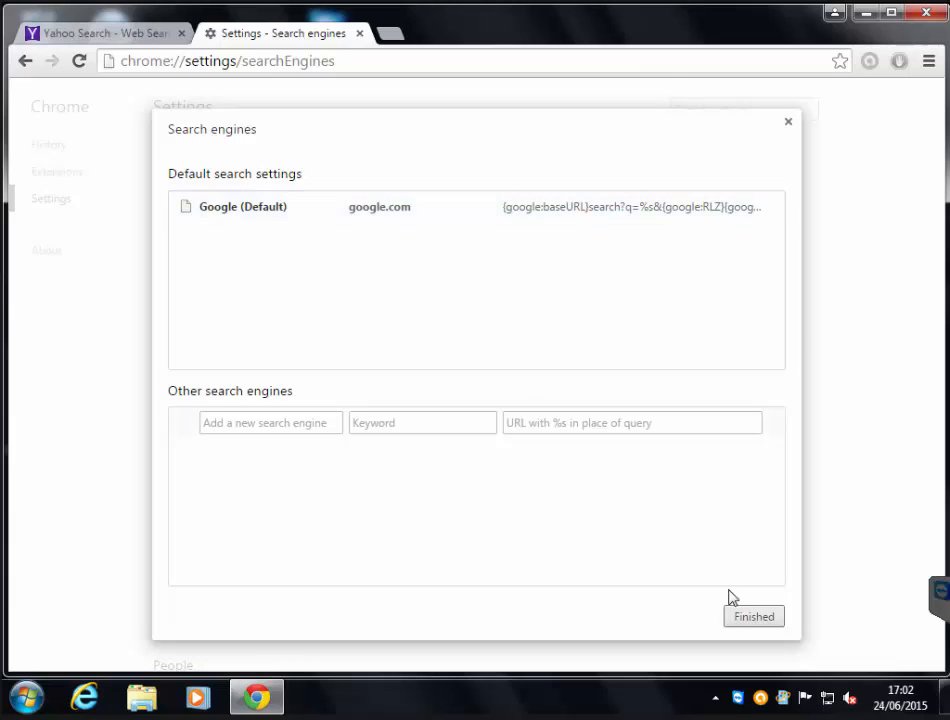
pyautogui.click(752, 616)
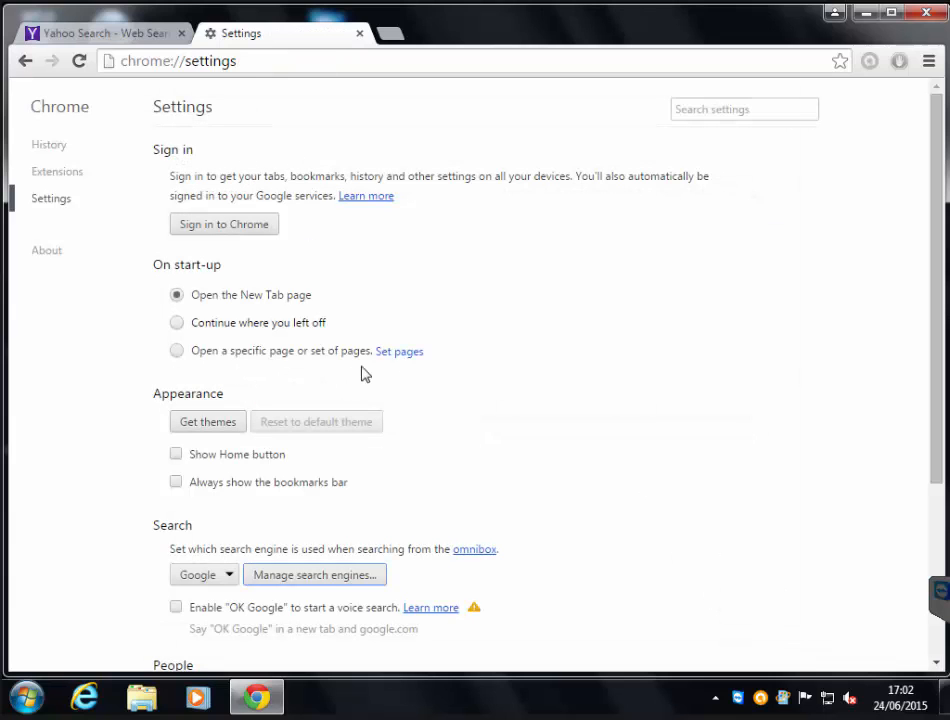
pyautogui.click(400, 352)
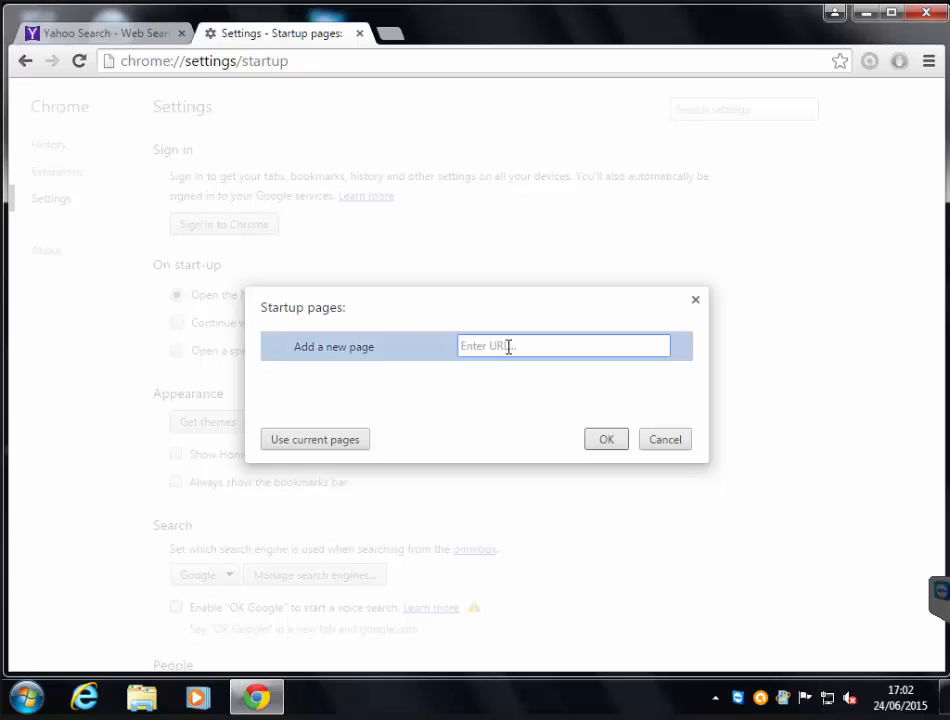
pyautogui.write('www.')
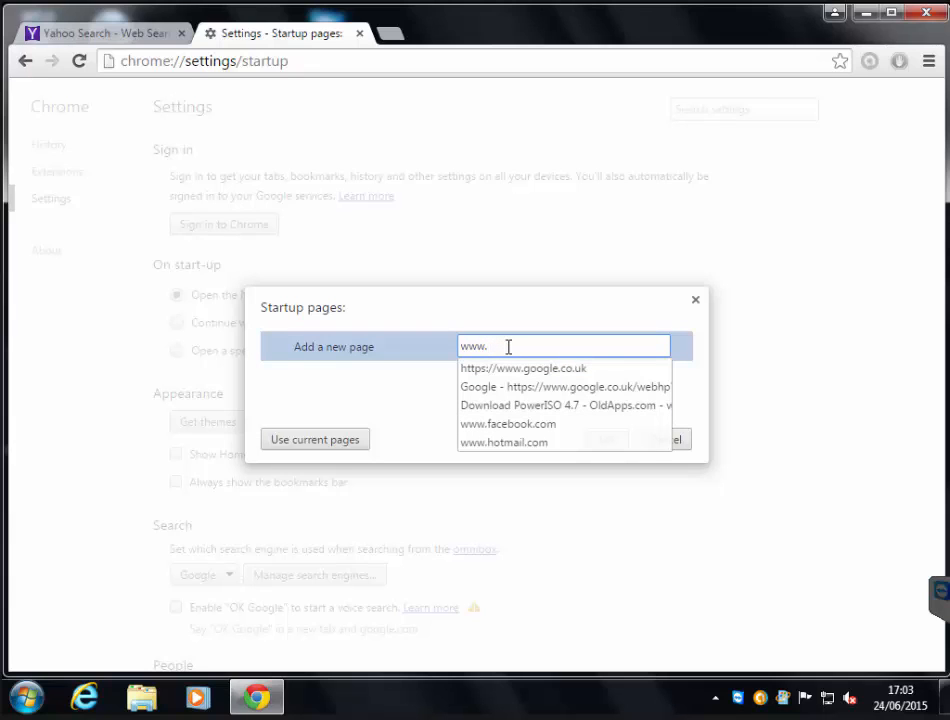
pyautogui.click(524, 368)
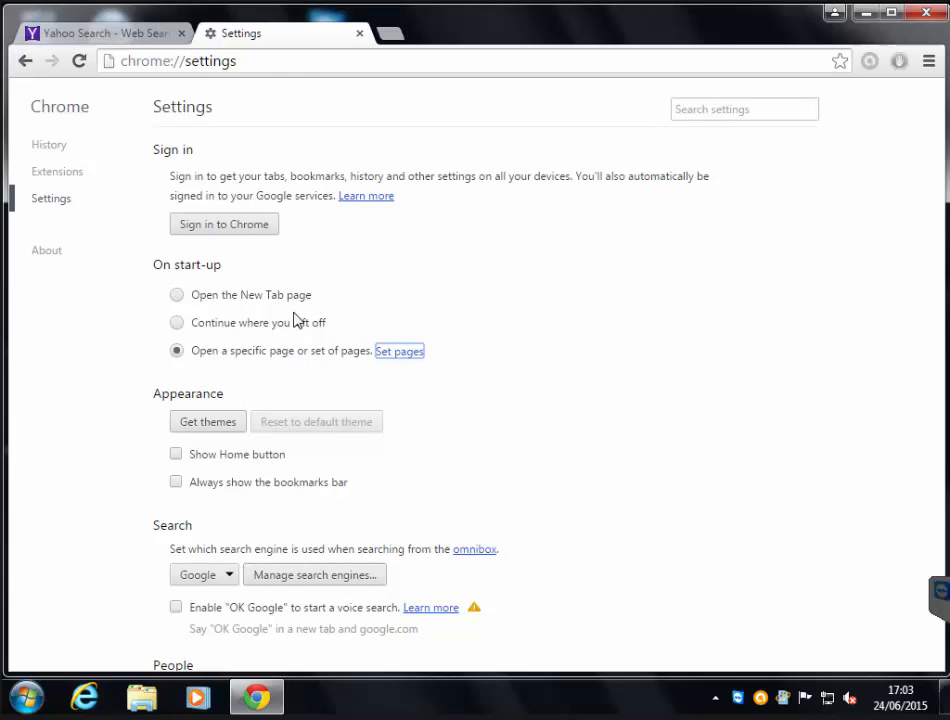
pyautogui.scroll(-3)
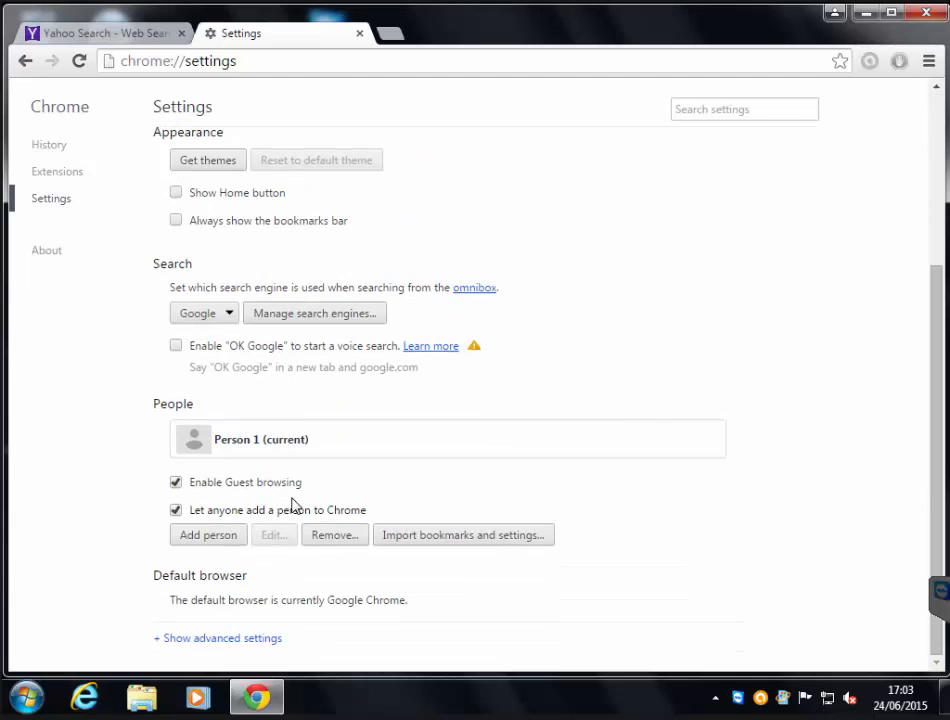
# Disable Avast Online Security, Avast SafePrice and Google Slides, leaving AdBlock enabled
pyautogui.scroll(3)
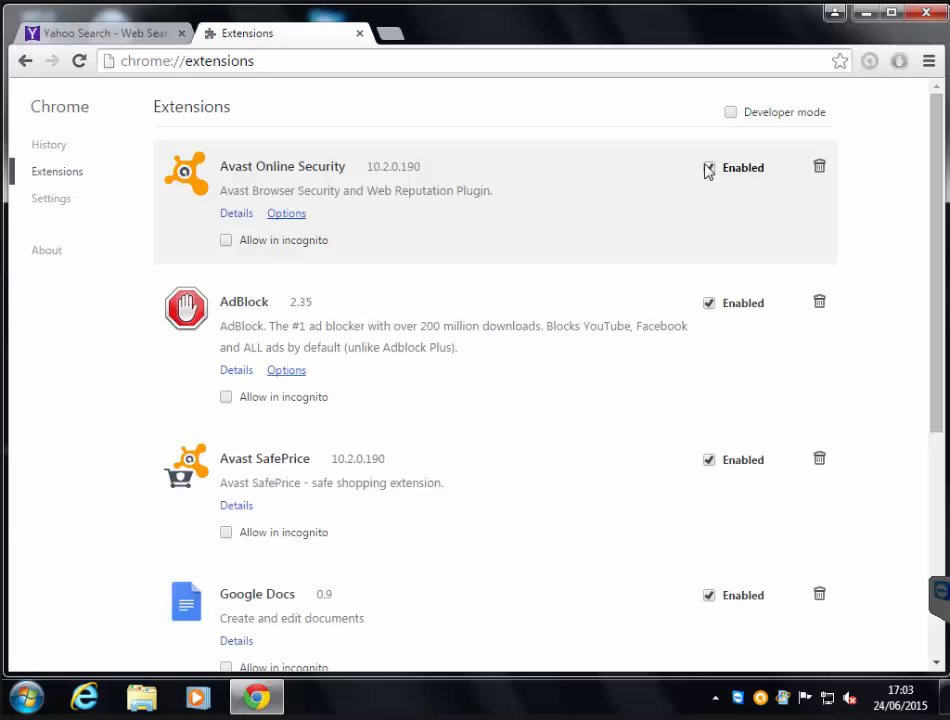
pyautogui.click(708, 168)
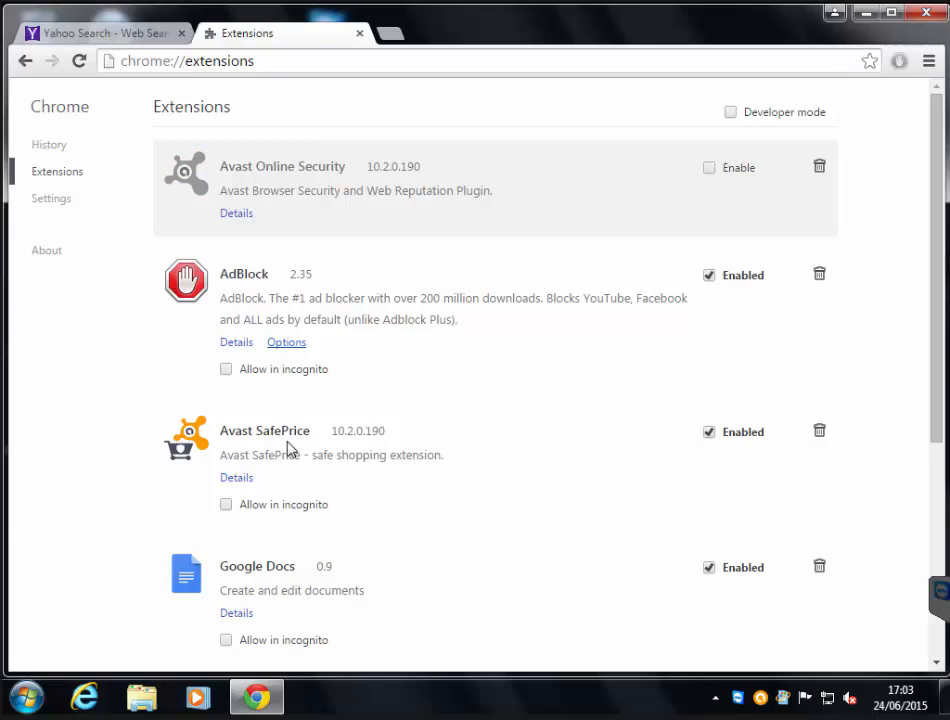
pyautogui.click(708, 432)
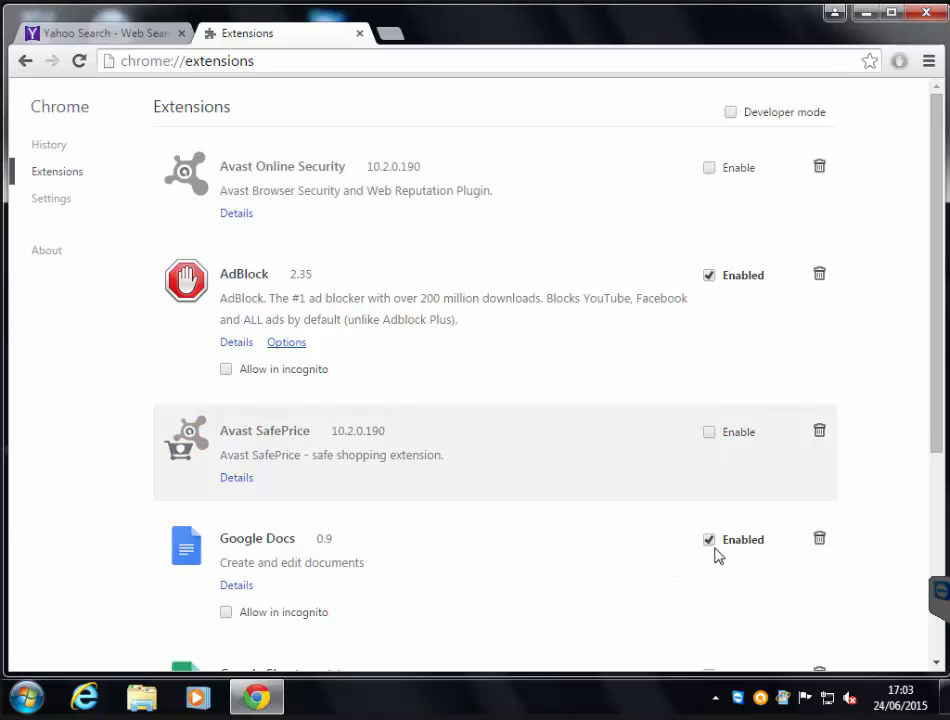
pyautogui.scroll(-3)
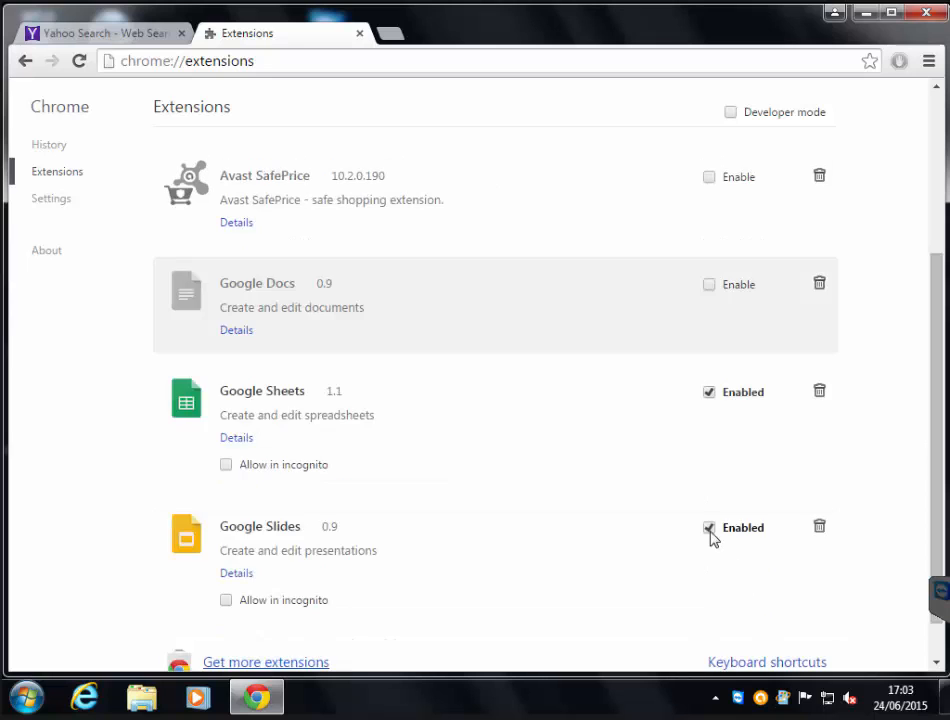
pyautogui.click(708, 528)
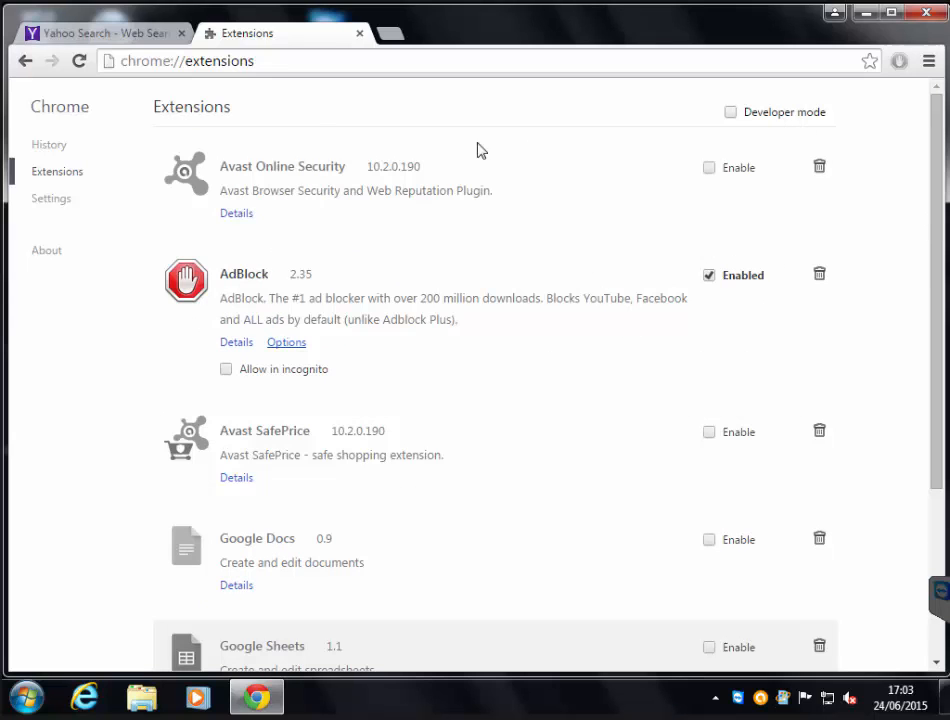
pyautogui.moveTo(52, 198)
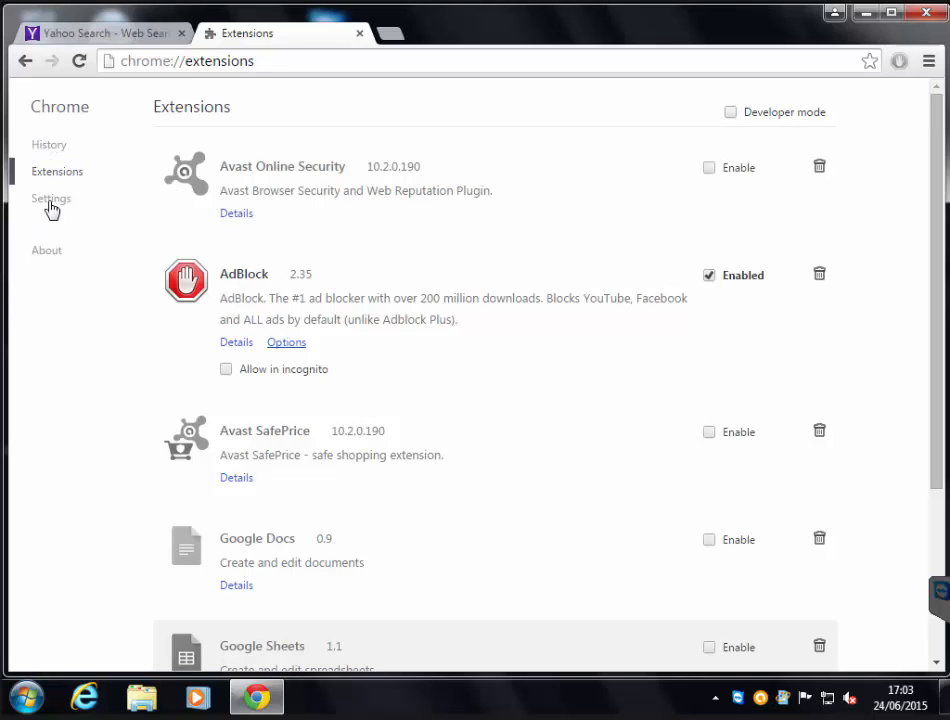
# Return to Settings and scroll down to the Reset settings section
pyautogui.click(52, 198)
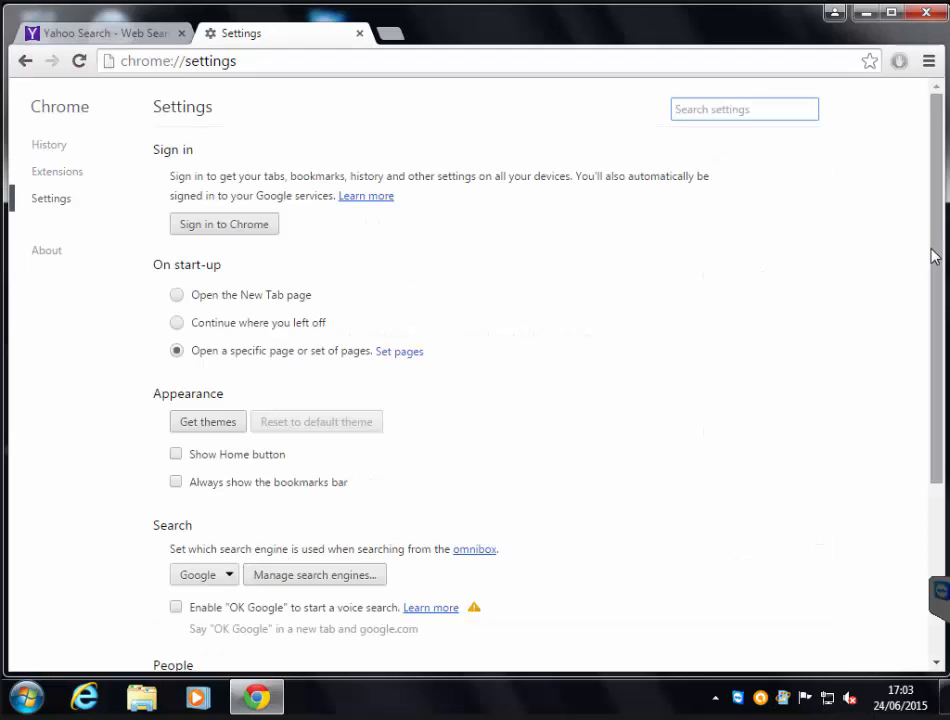
pyautogui.scroll(-3)
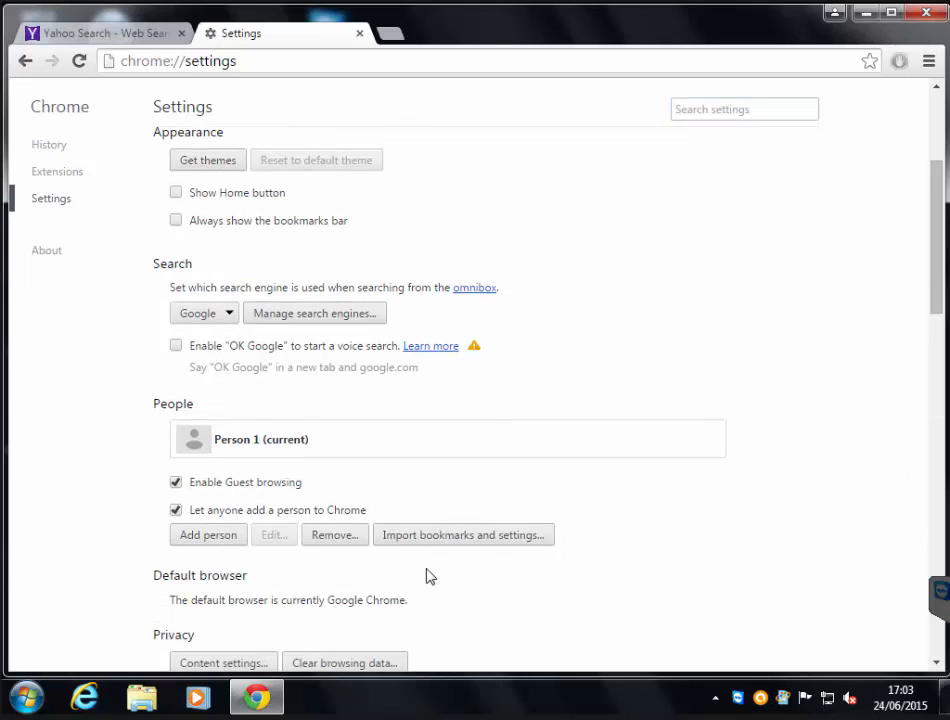
pyautogui.scroll(-3)
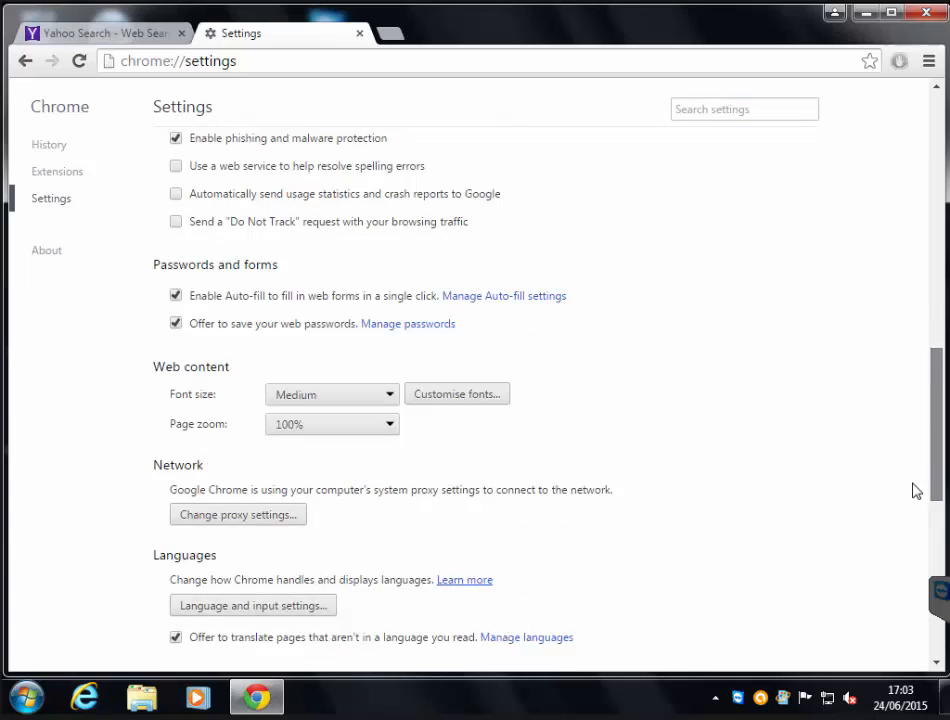
pyautogui.scroll(-3)
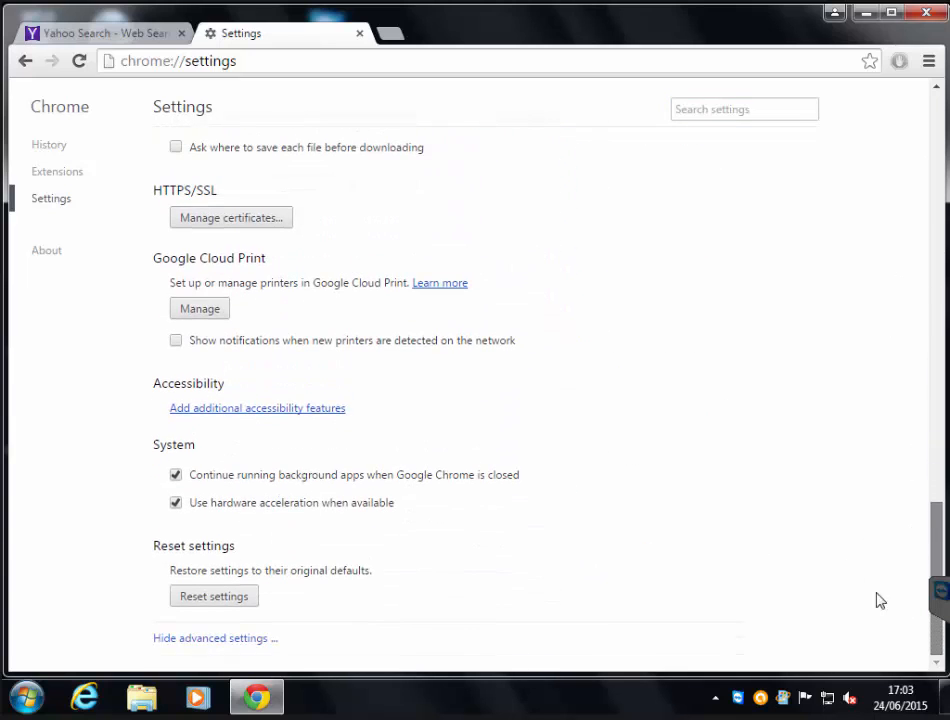
pyautogui.moveTo(214, 596)
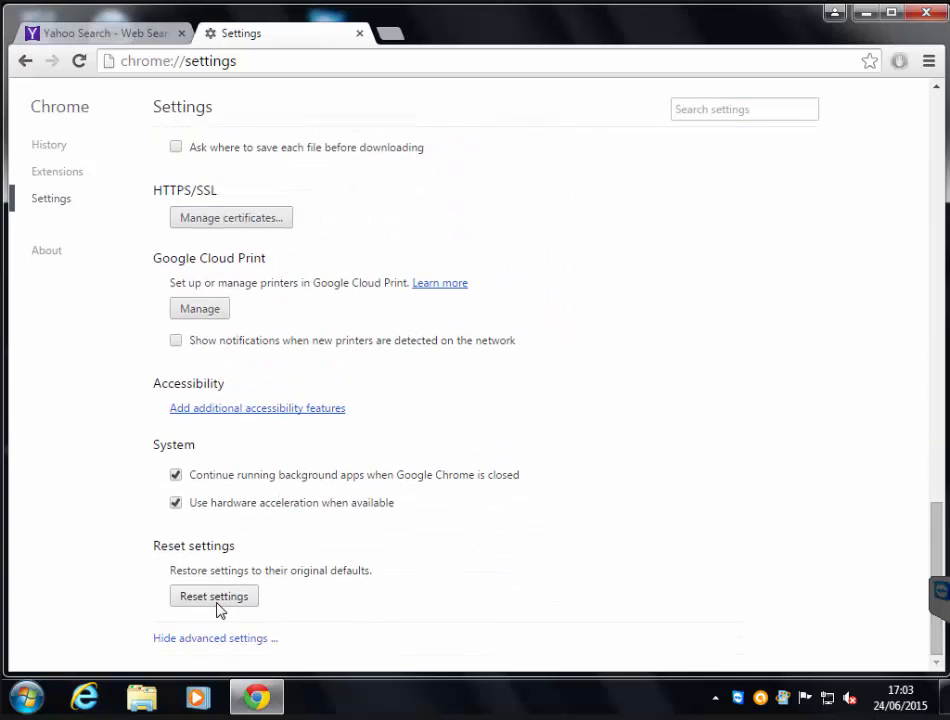
# Reset all Chrome settings to their original defaults and confirm
pyautogui.click(212, 596)
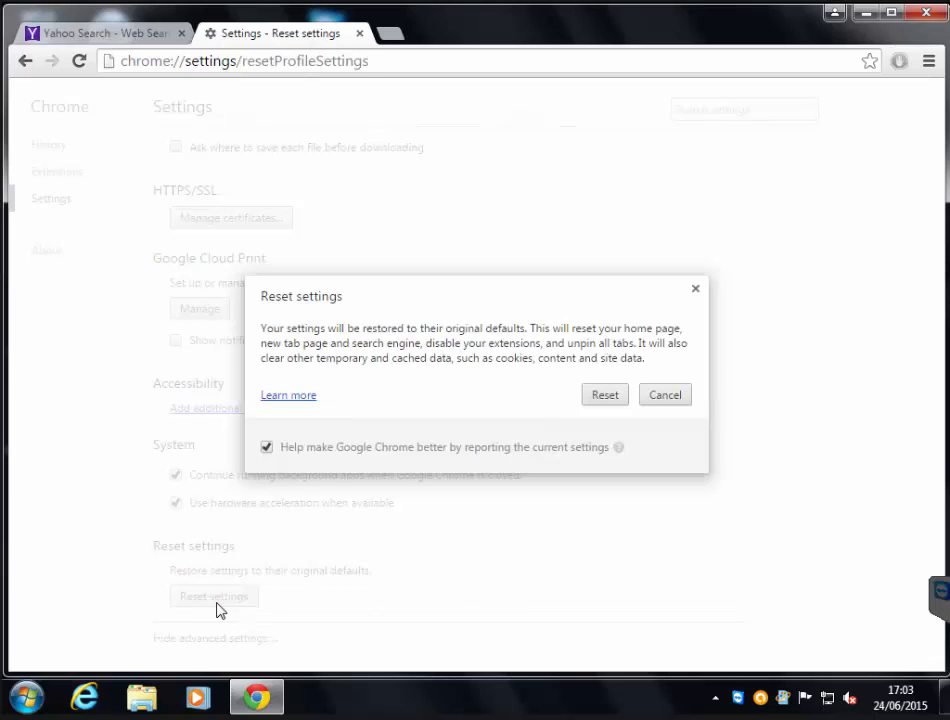
pyautogui.moveTo(296, 392)
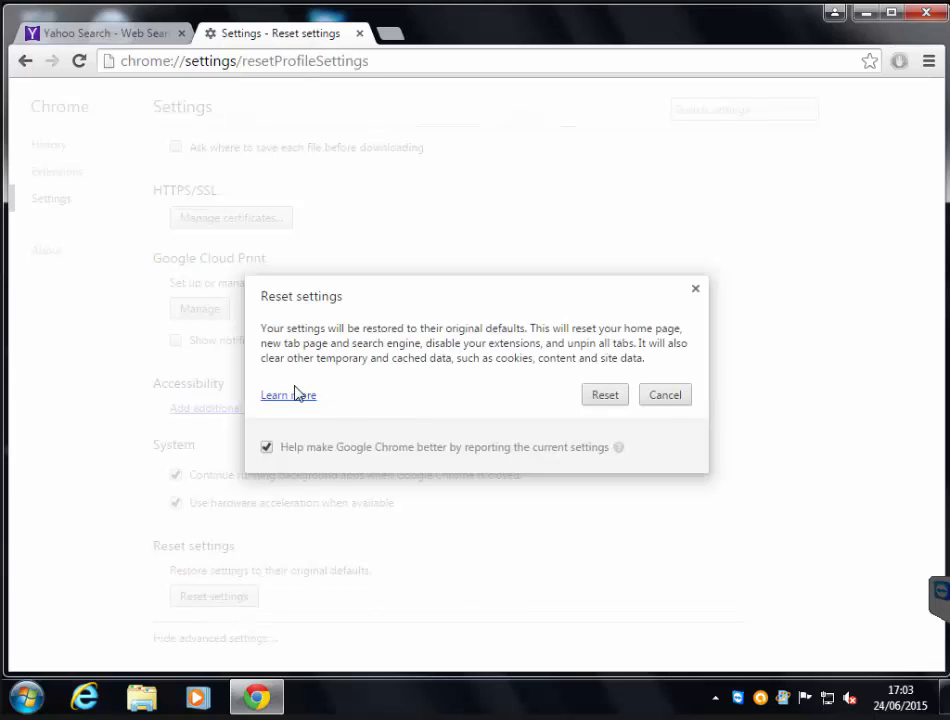
pyautogui.moveTo(370, 364)
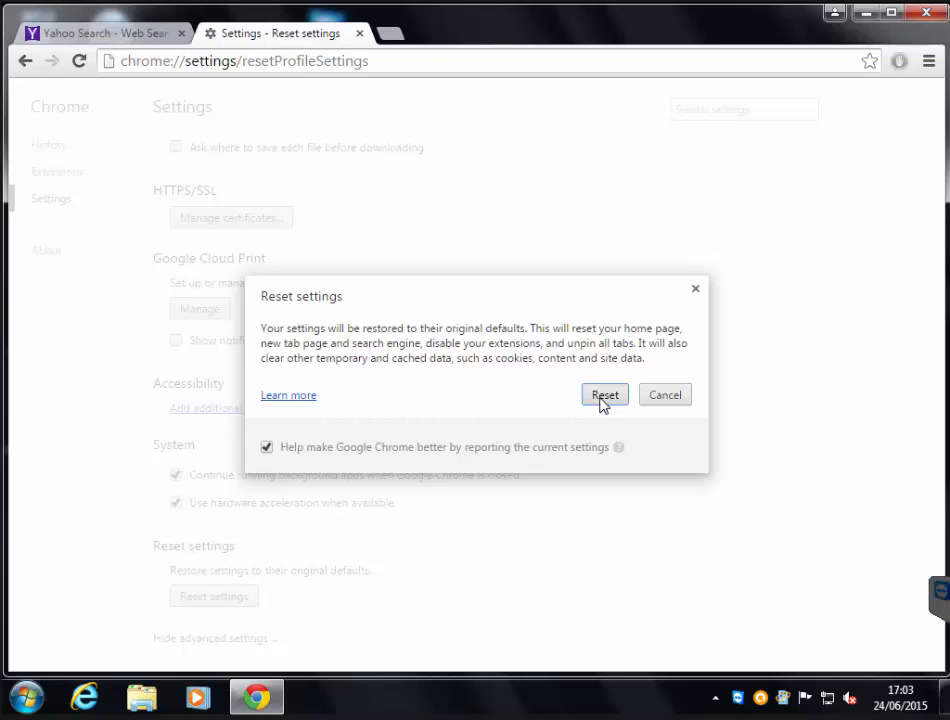
pyautogui.click(604, 394)
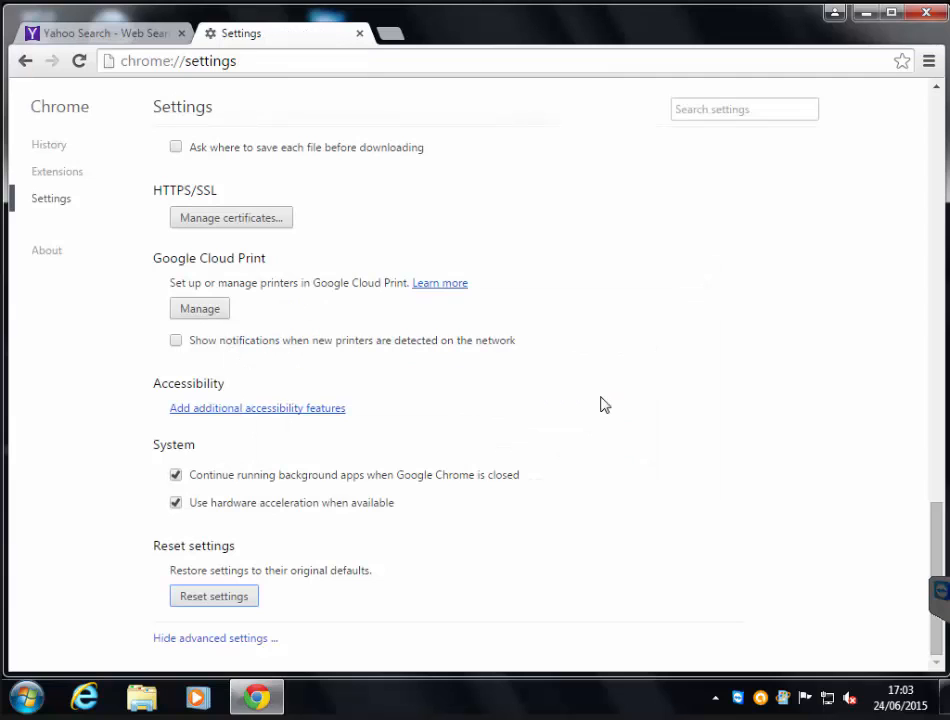
pyautogui.moveTo(428, 40)
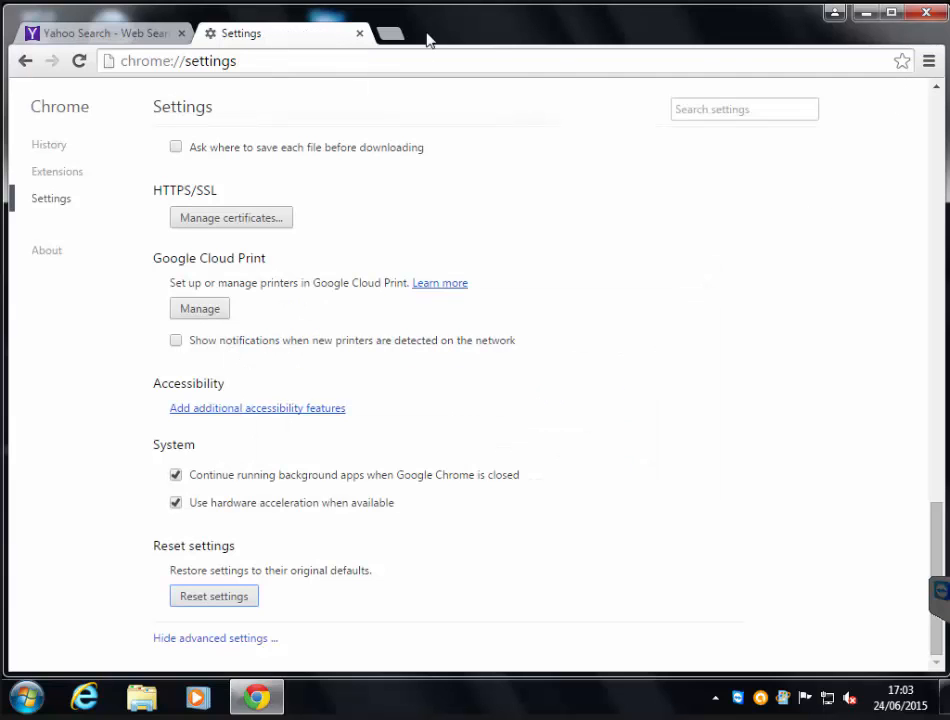
# Show the bookmarks bar on the Set up Chrome page, then minimise the window
pyautogui.click(924, 12)
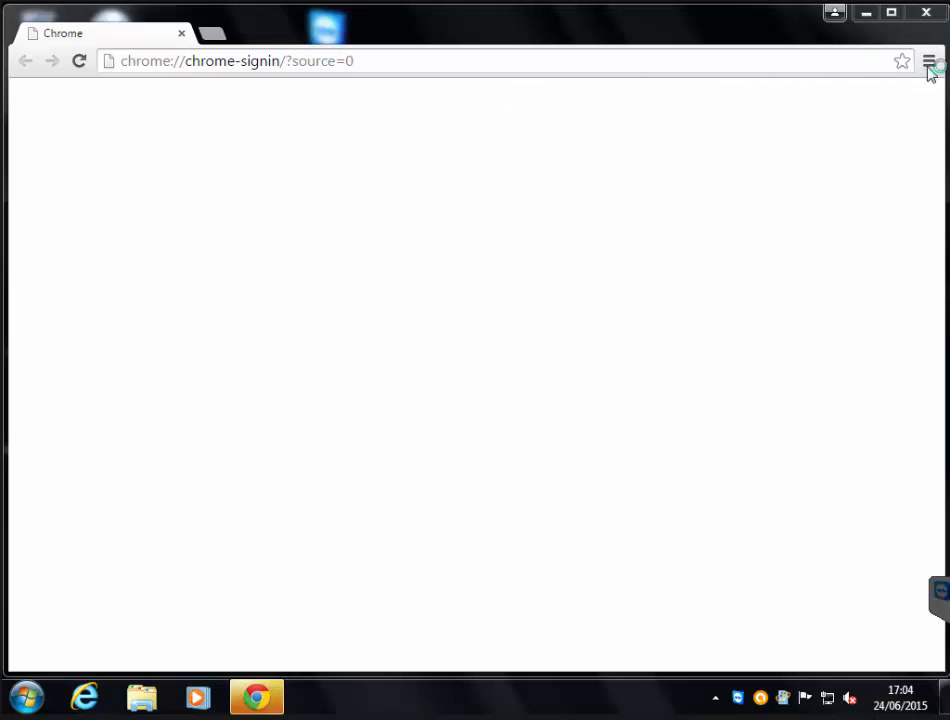
pyautogui.click(928, 60)
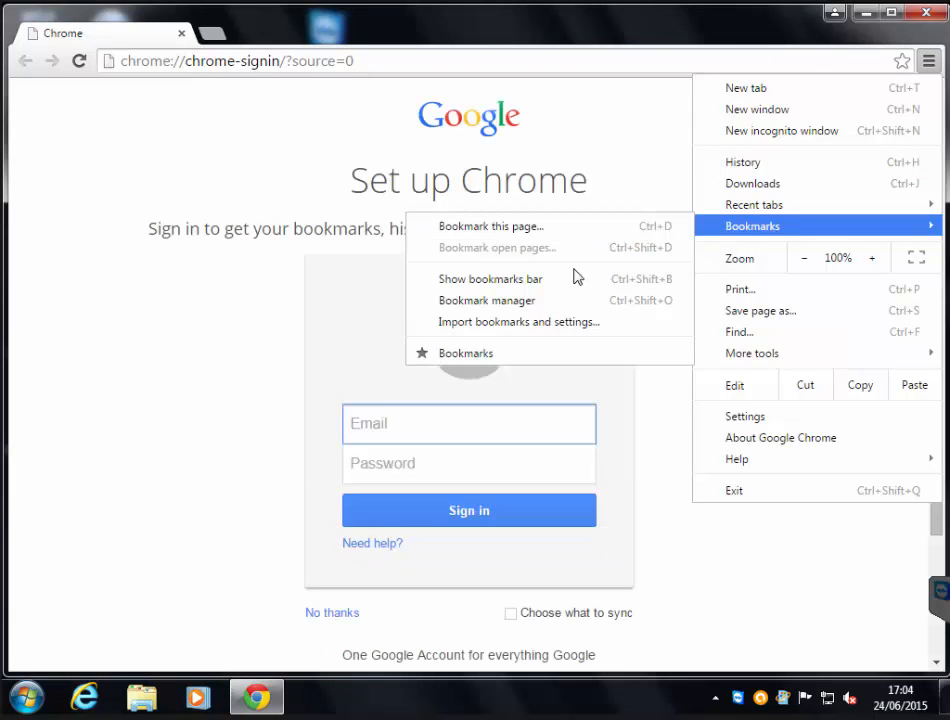
pyautogui.click(490, 278)
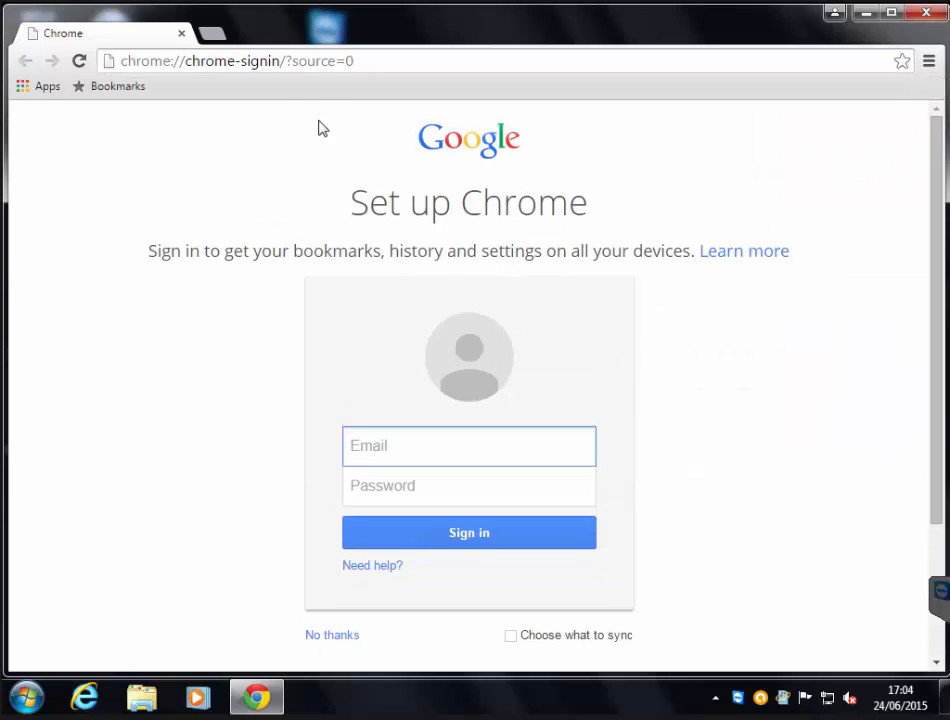
pyautogui.moveTo(408, 172)
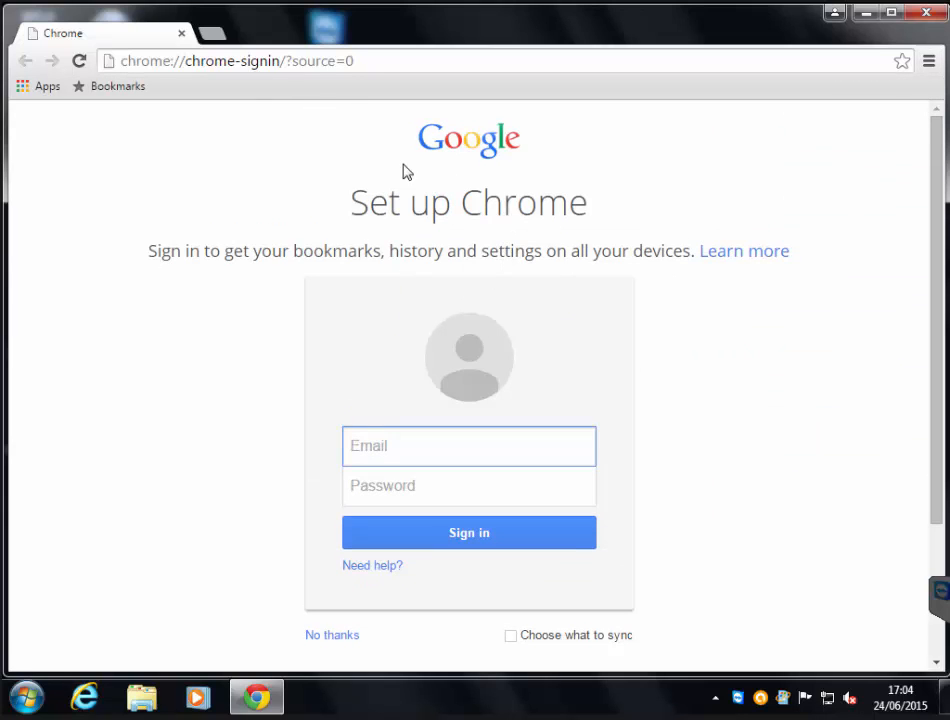
pyautogui.click(236, 60)
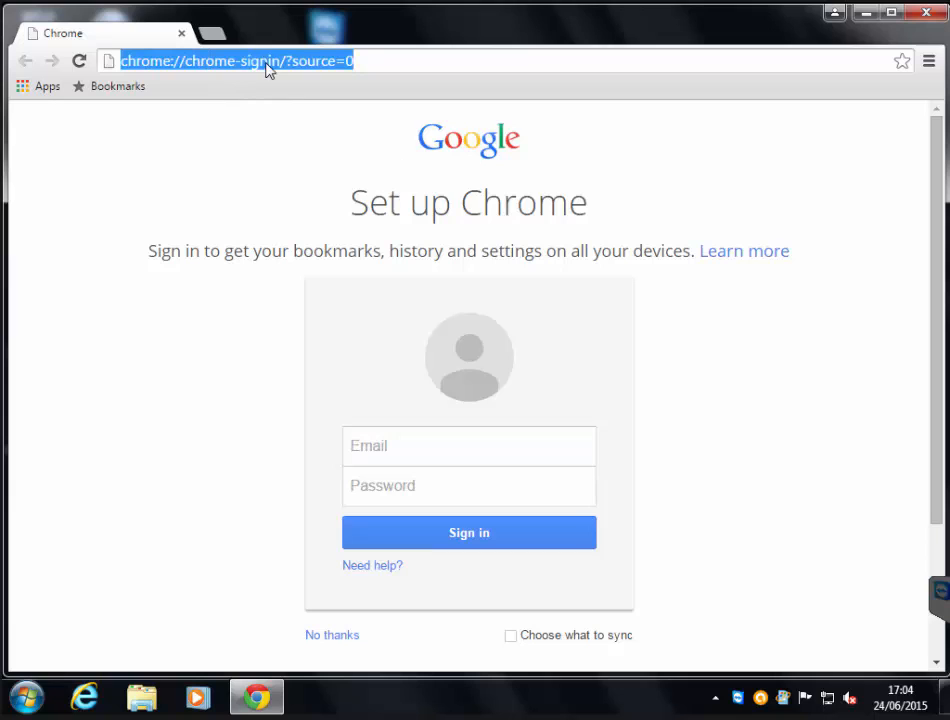
pyautogui.click(924, 12)
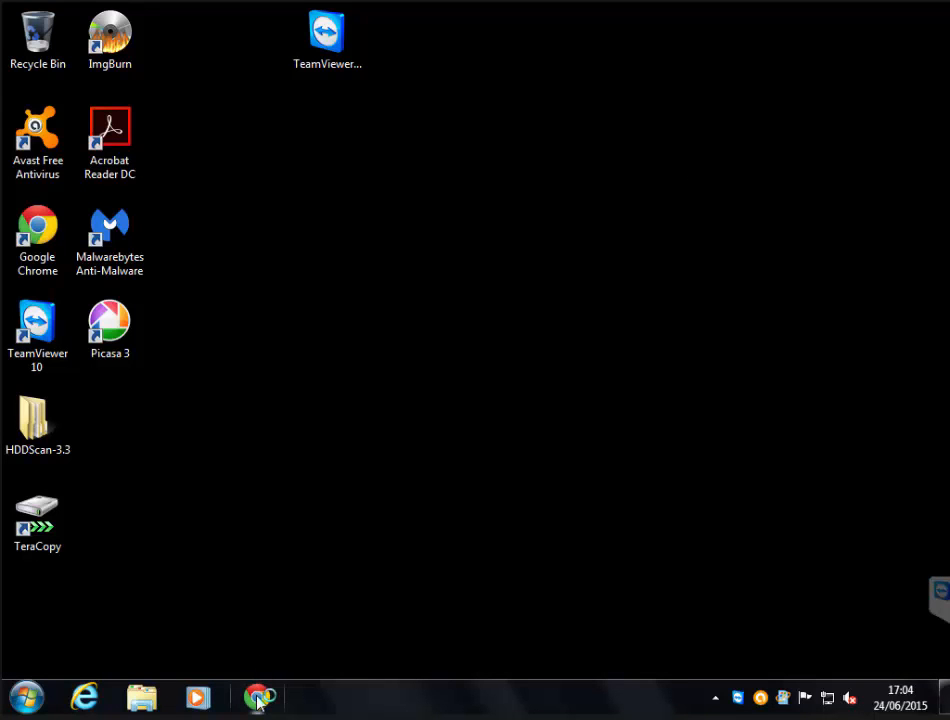
# Restore the Chrome window from the taskbar
pyautogui.click(258, 696)
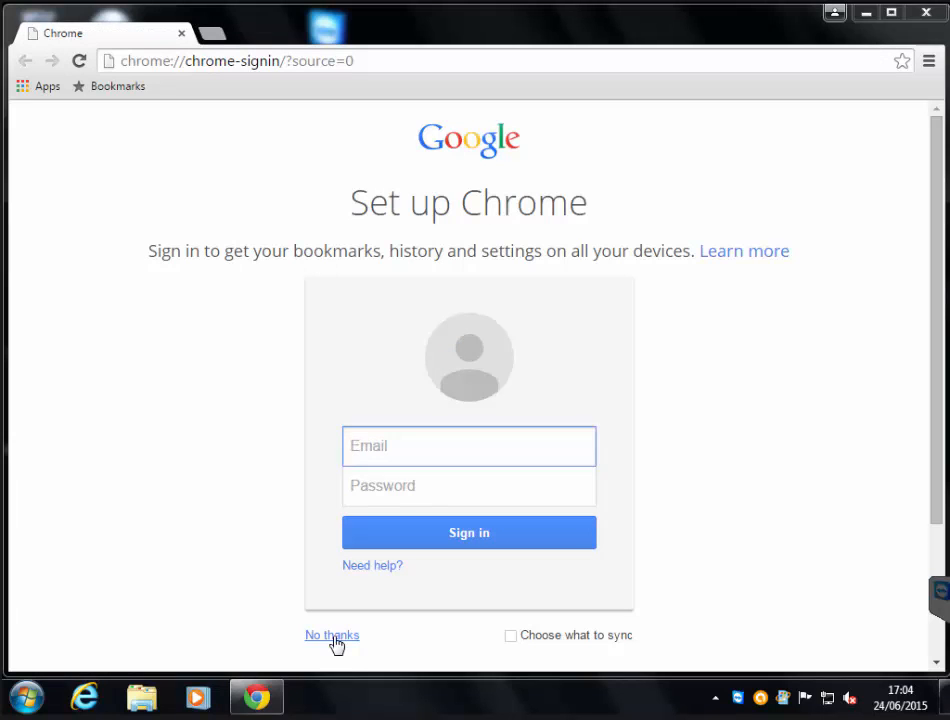
# Skip sign-in and enter 'Google has now been reset.' in the new tab search box
pyautogui.click(332, 636)
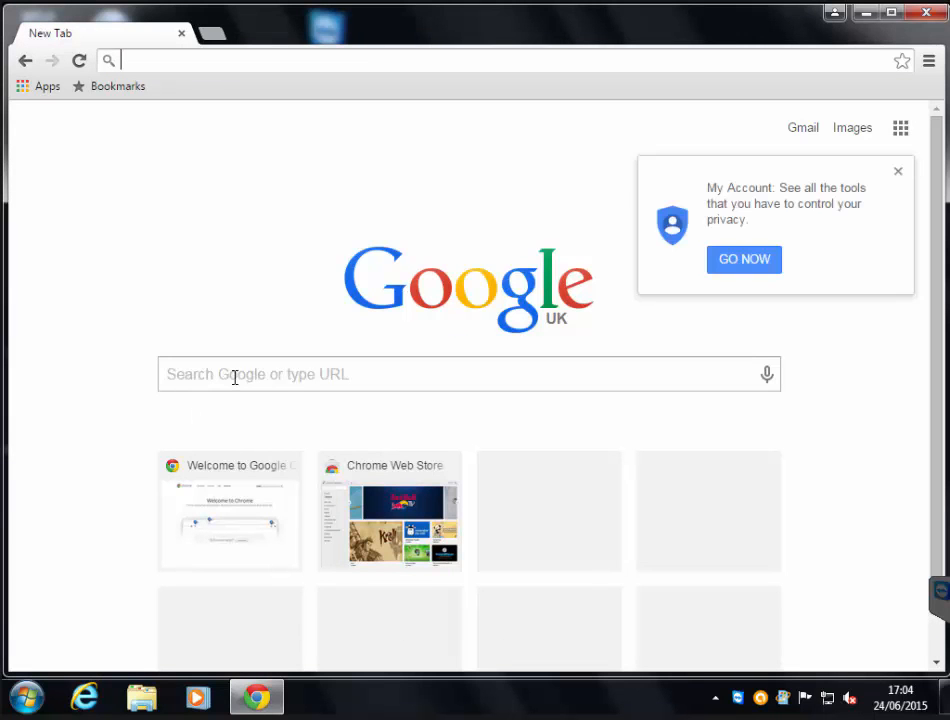
pyautogui.click(468, 374)
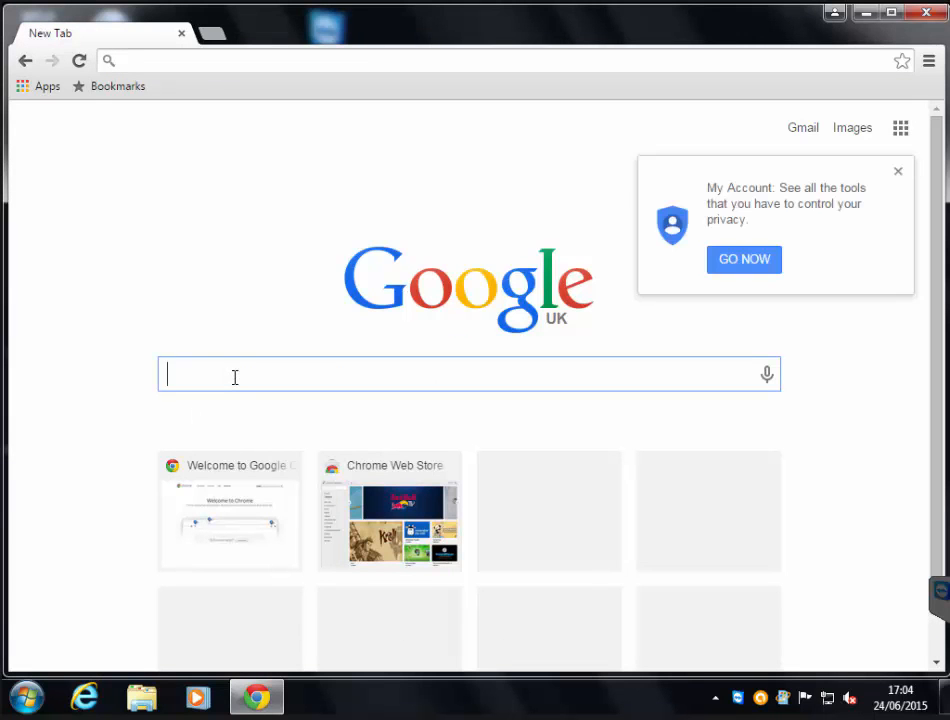
pyautogui.write('Google')
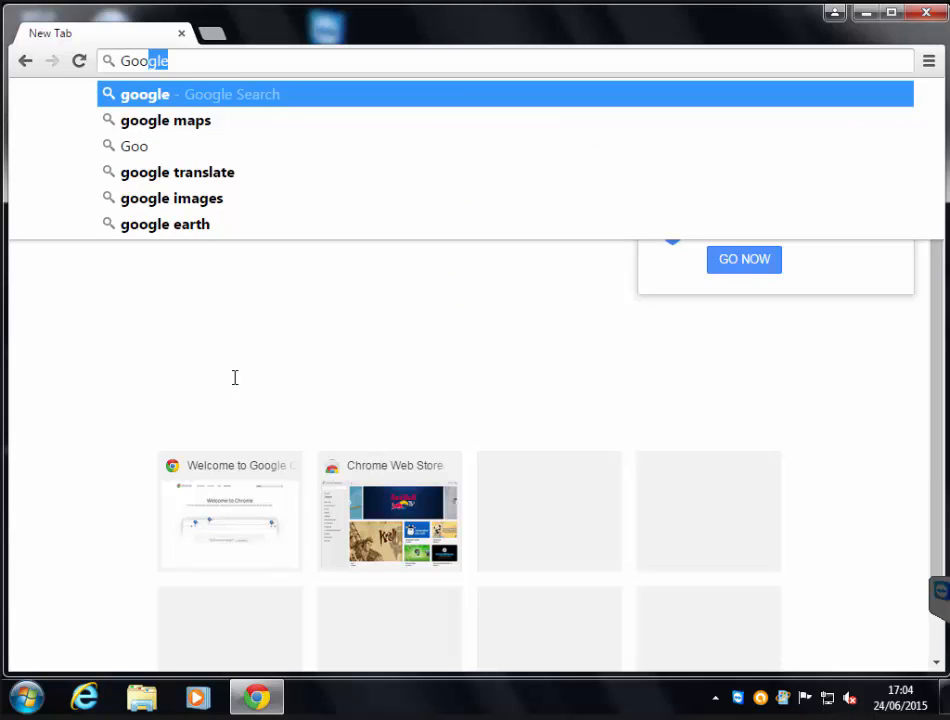
pyautogui.press('Backspace')
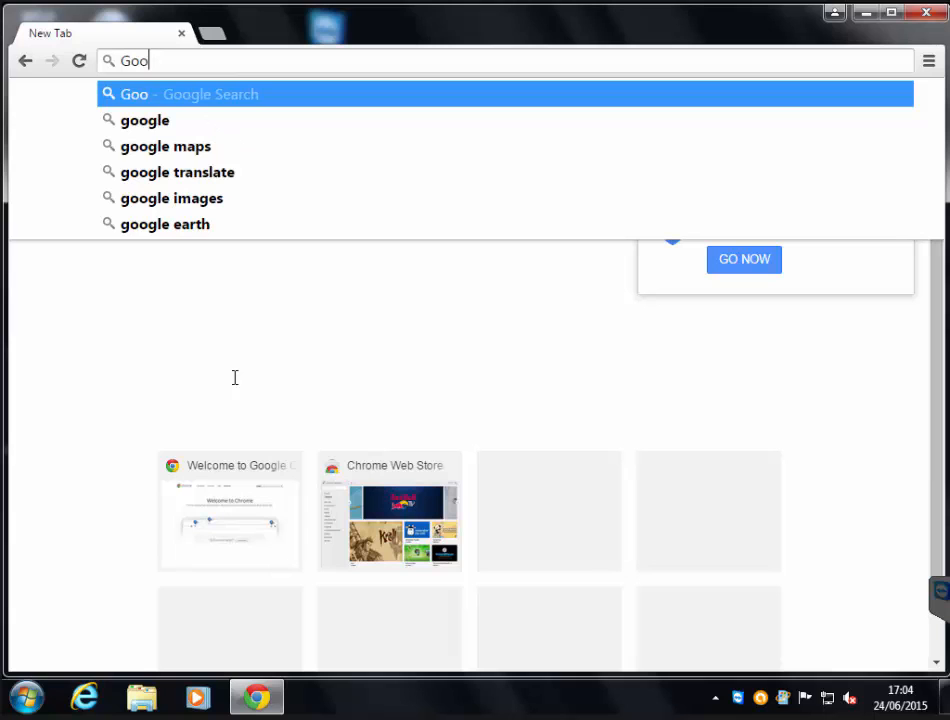
pyautogui.write('gle')
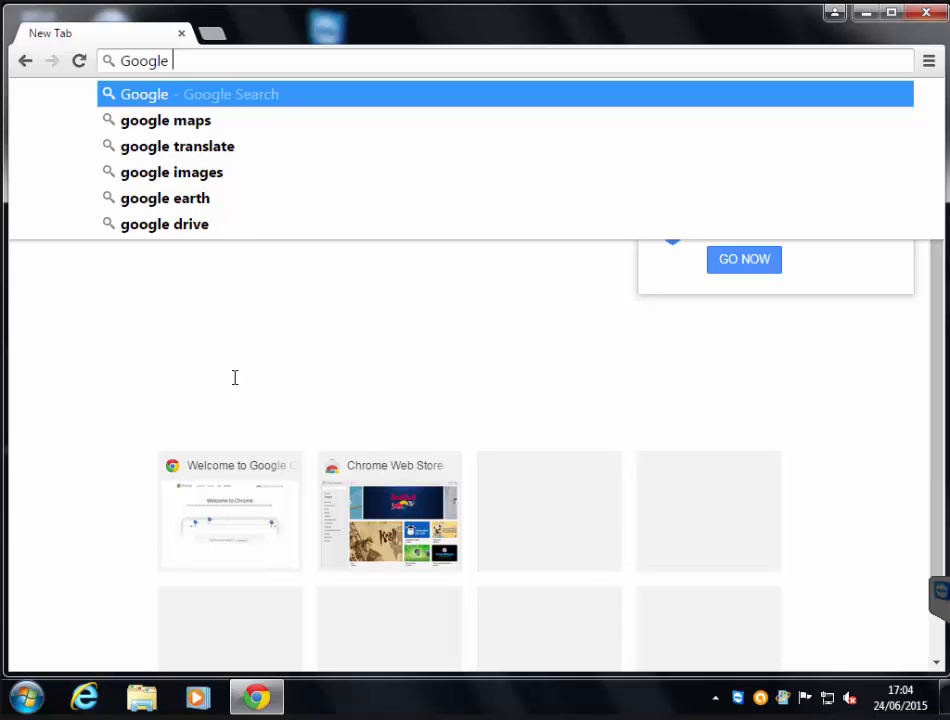
pyautogui.write('has no')
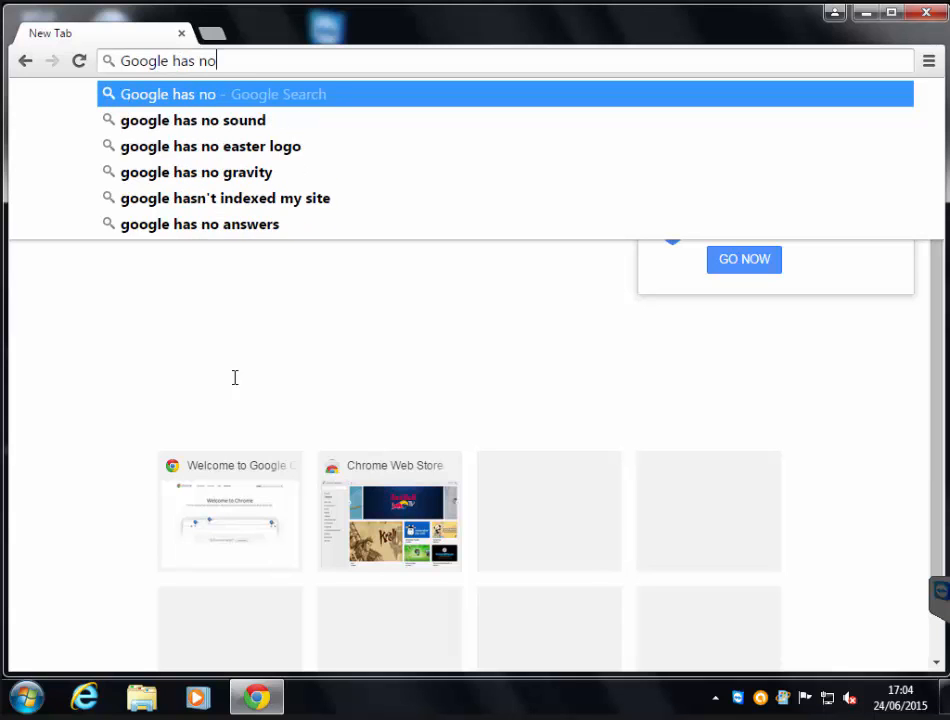
pyautogui.write('w been')
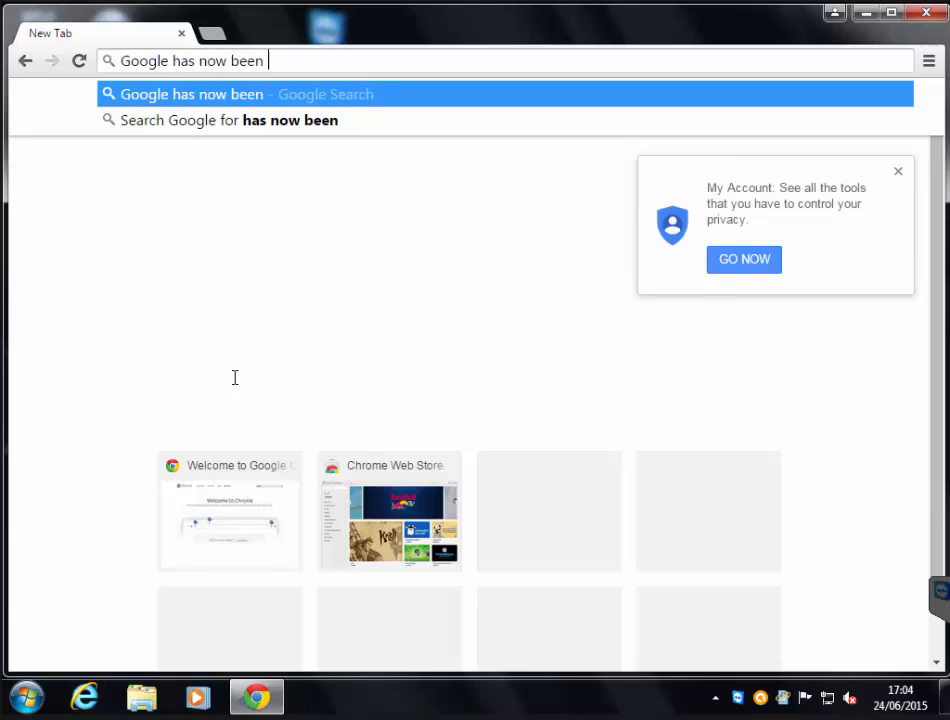
pyautogui.write('reset')
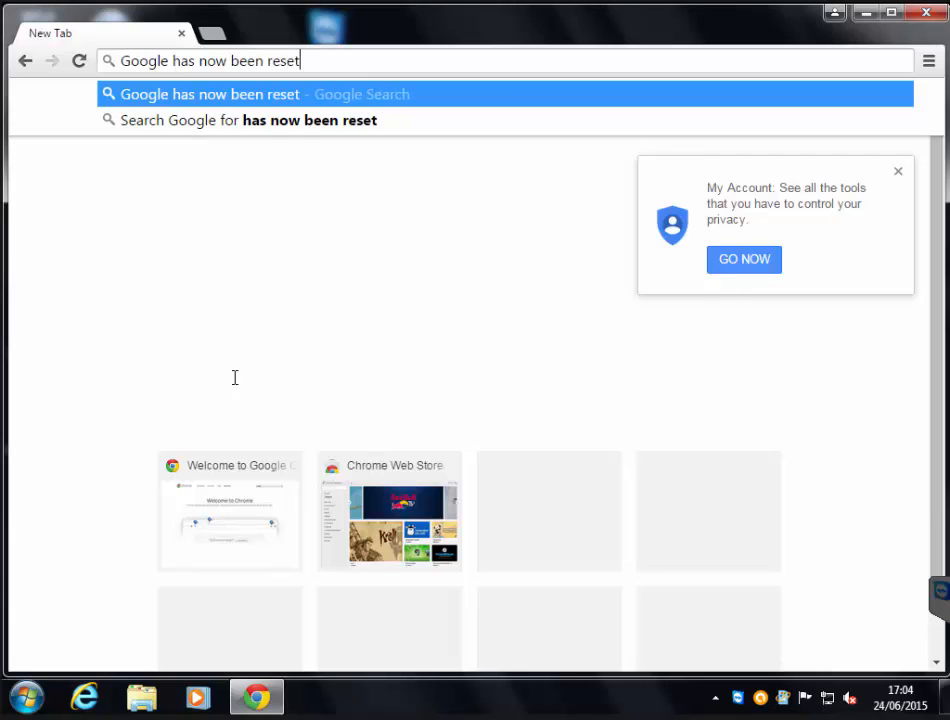
pyautogui.write('.')
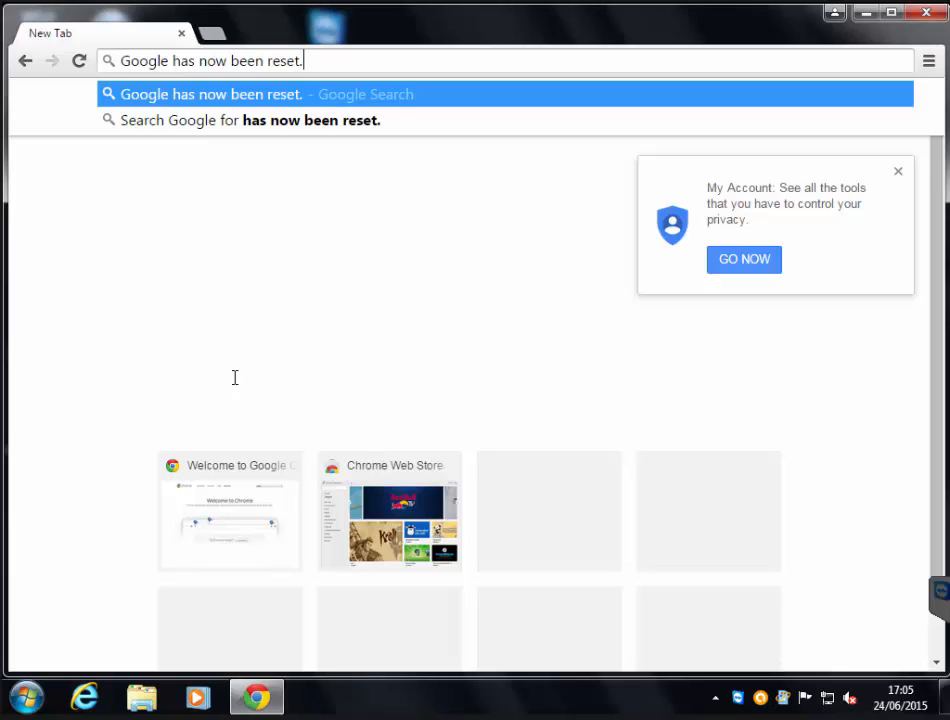